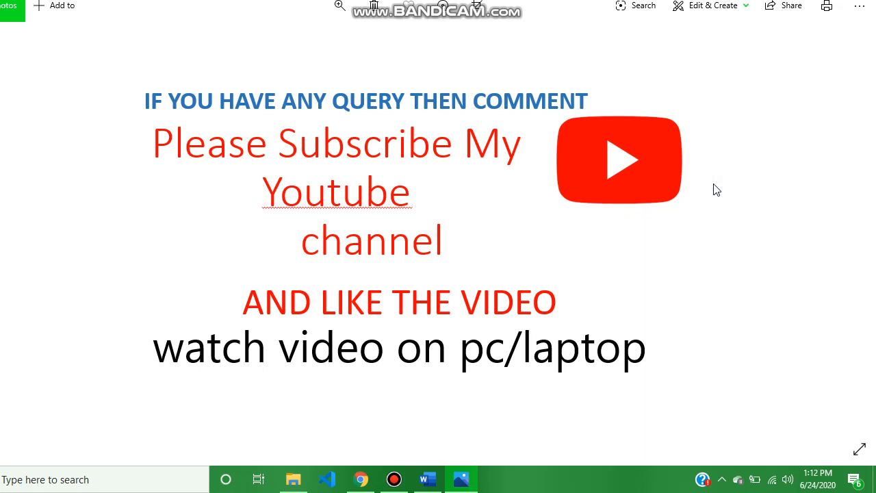
mouse_move(680, 216)
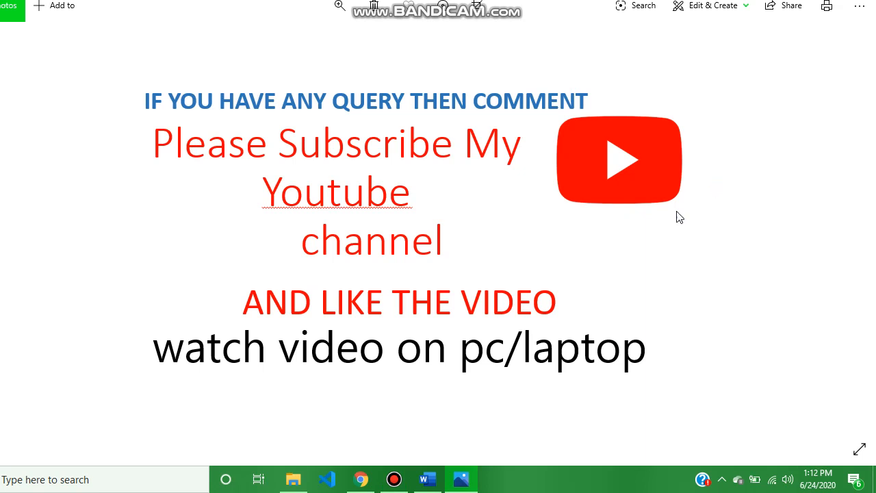
mouse_move(618, 250)
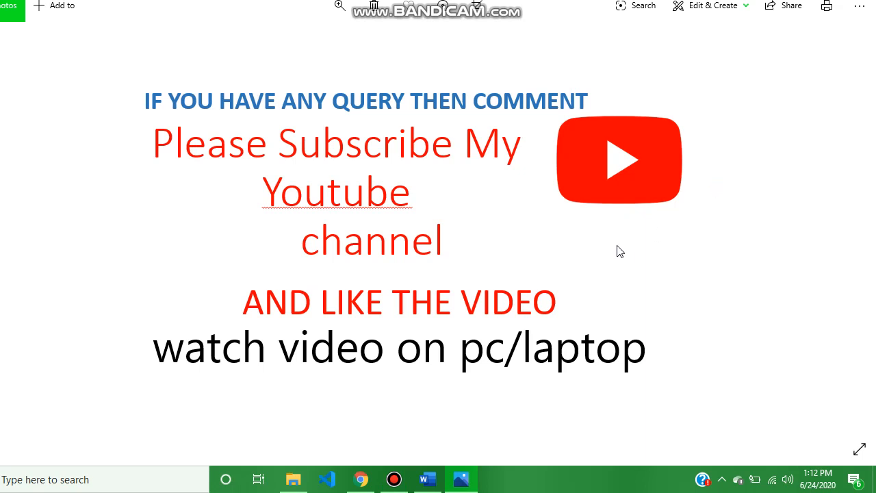
mouse_move(405, 422)
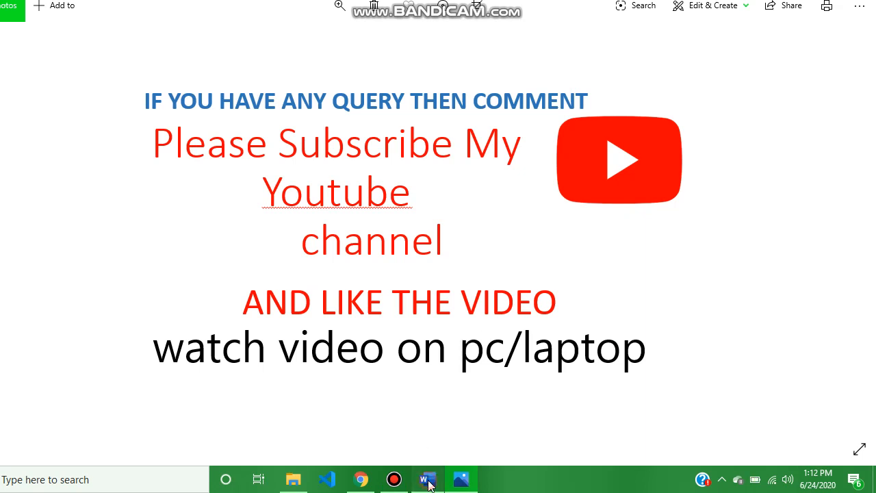
Bring up the Week 3 quiz answers and read down through question 3's hazard sources.
left_click(427, 479)
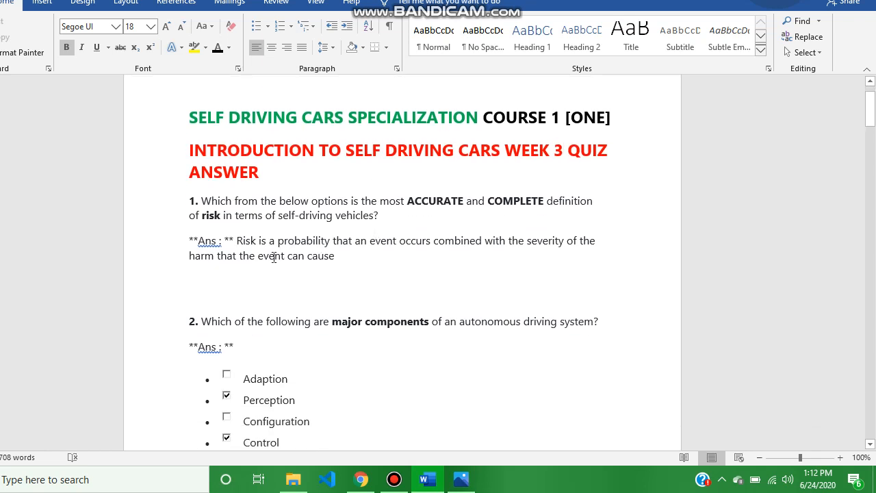
scroll("down", 3)
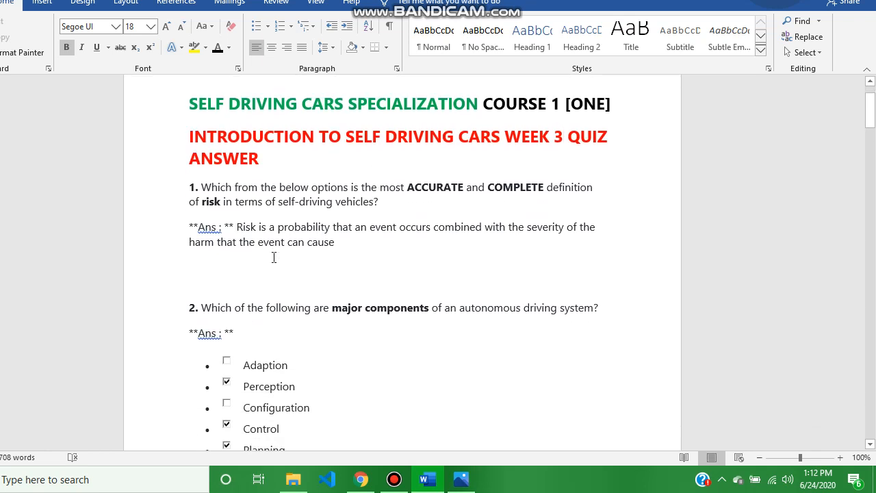
scroll("down", 3)
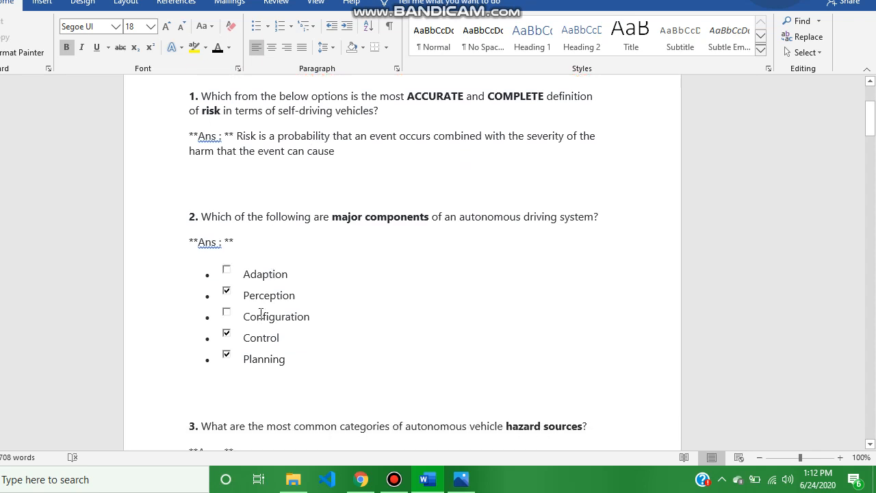
mouse_move(281, 364)
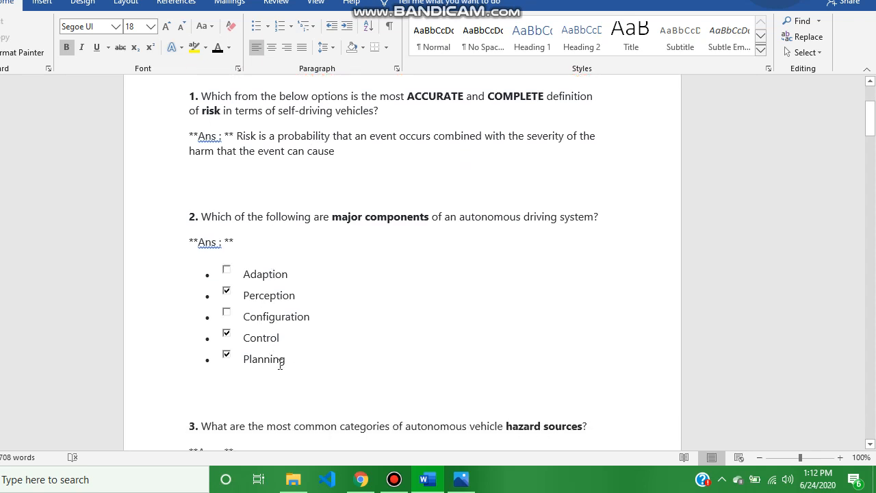
scroll("down", 3)
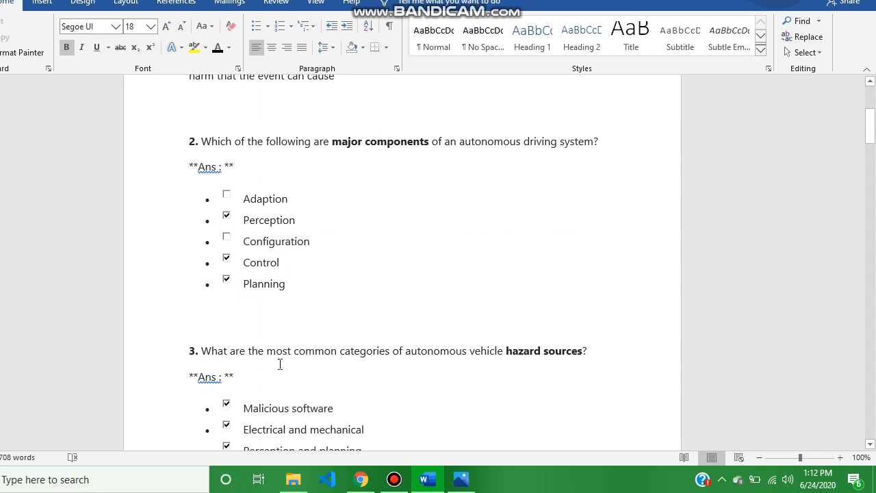
scroll("down", 3)
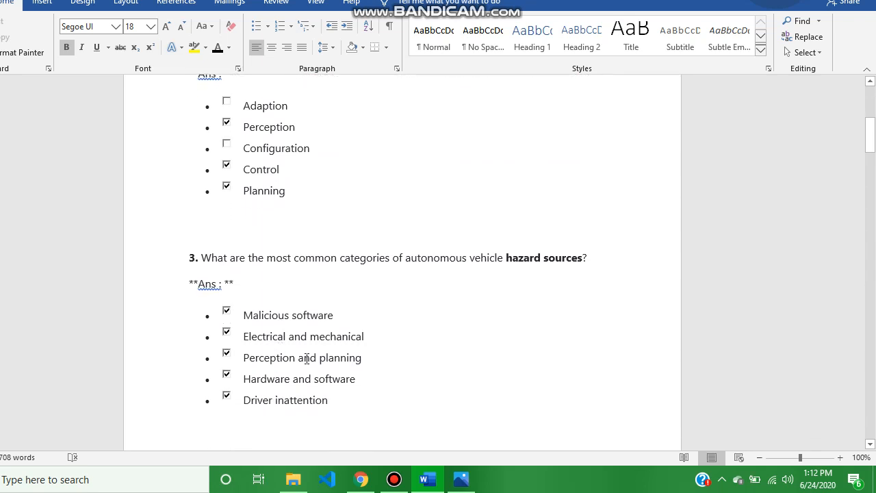
scroll("down", 3)
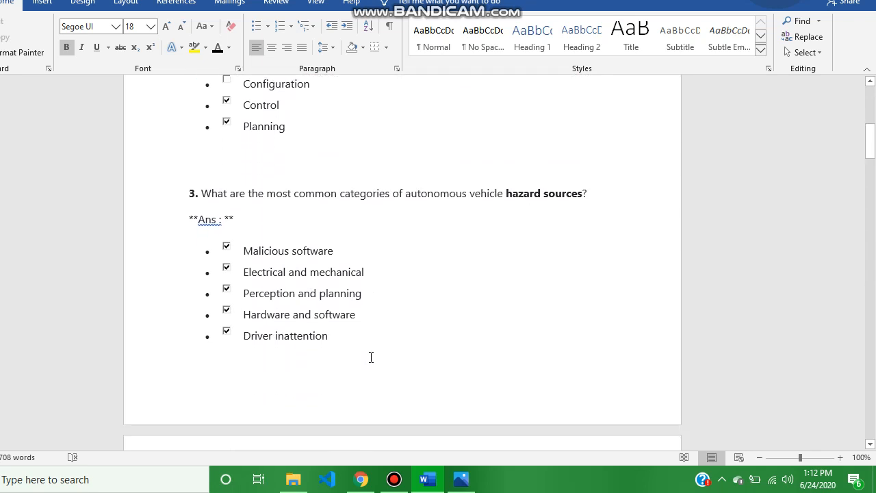
scroll("down", 3)
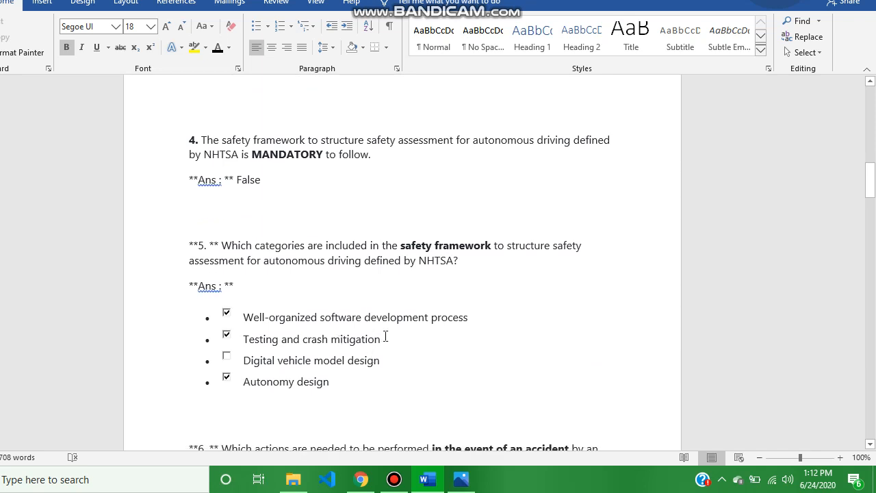
mouse_move(375, 347)
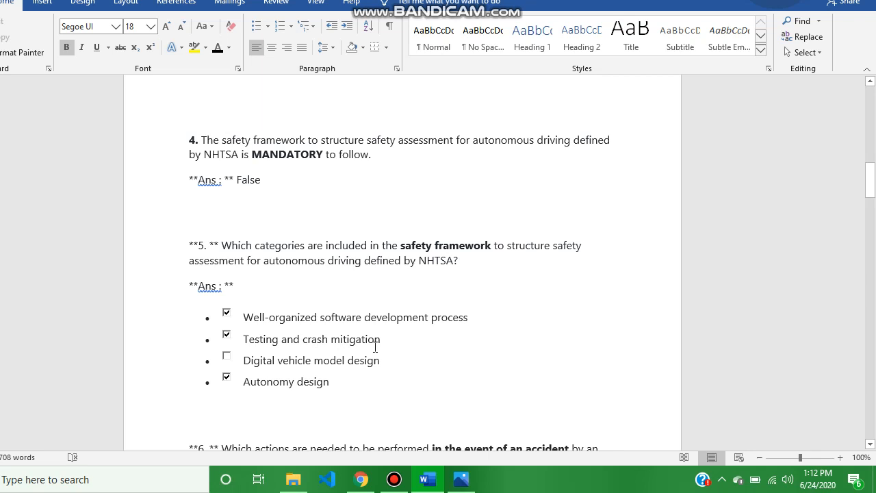
mouse_move(296, 381)
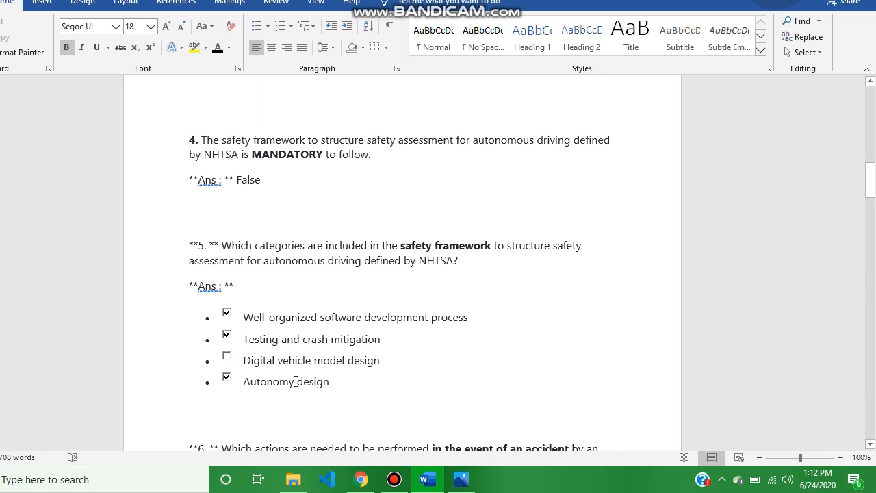
Scroll past questions 4 and 5 to question 6's accident-response actions.
scroll("down", 3)
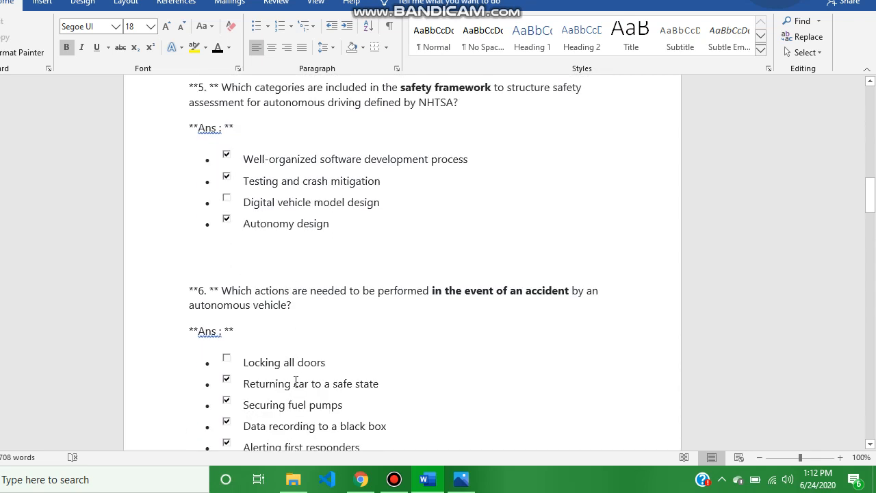
scroll("down", 3)
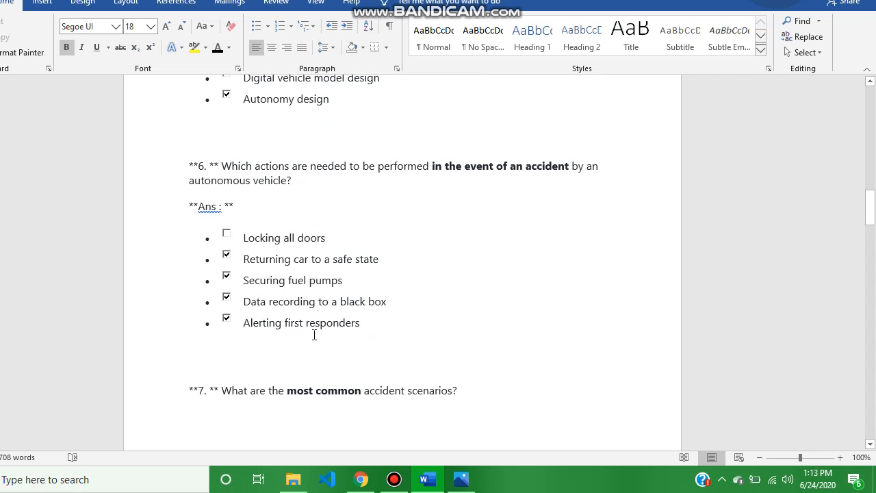
Scroll through questions 7, 8 and 9 down to question 10's answer of 0.382.
scroll("down", 3)
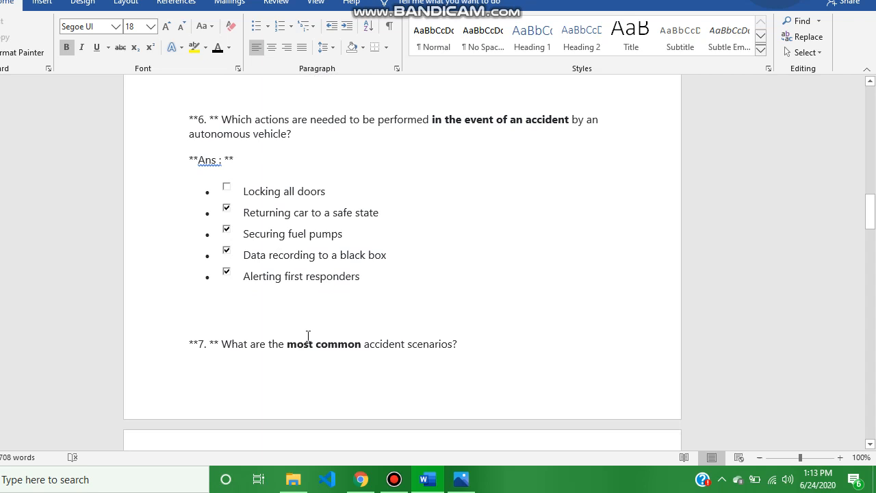
scroll("down", 3)
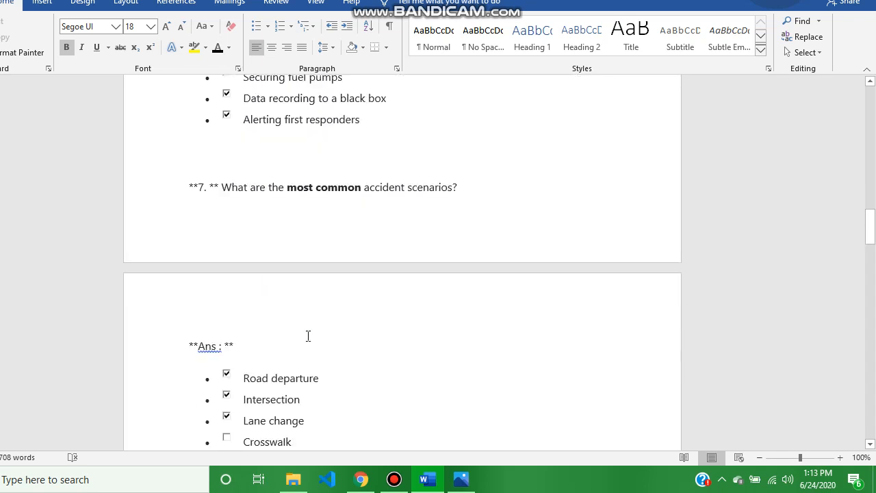
scroll("down", 3)
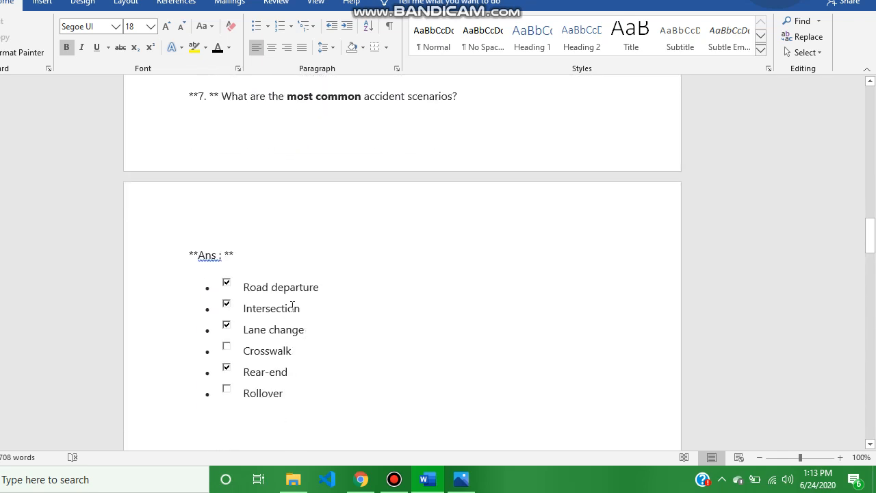
double_click(271, 308)
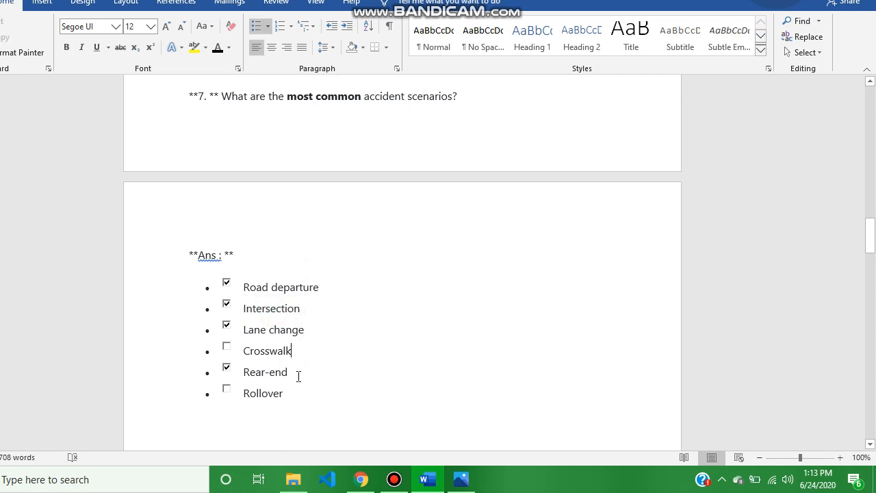
scroll("down", 3)
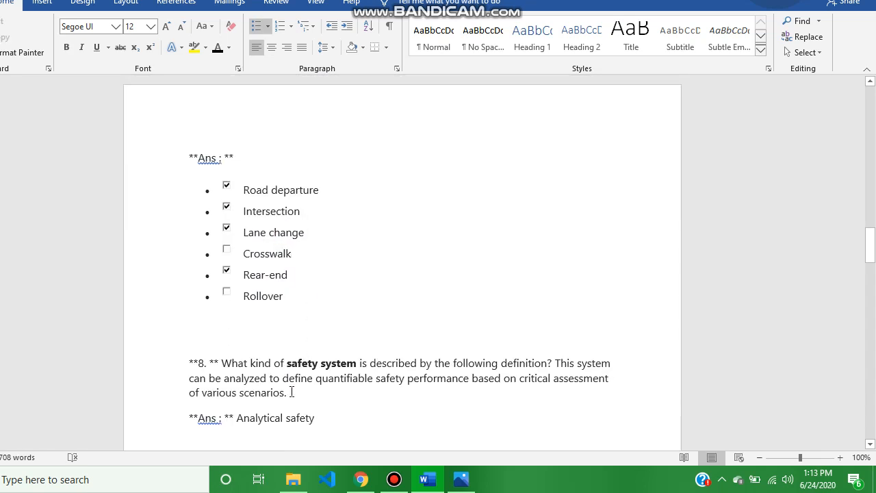
scroll("down", 3)
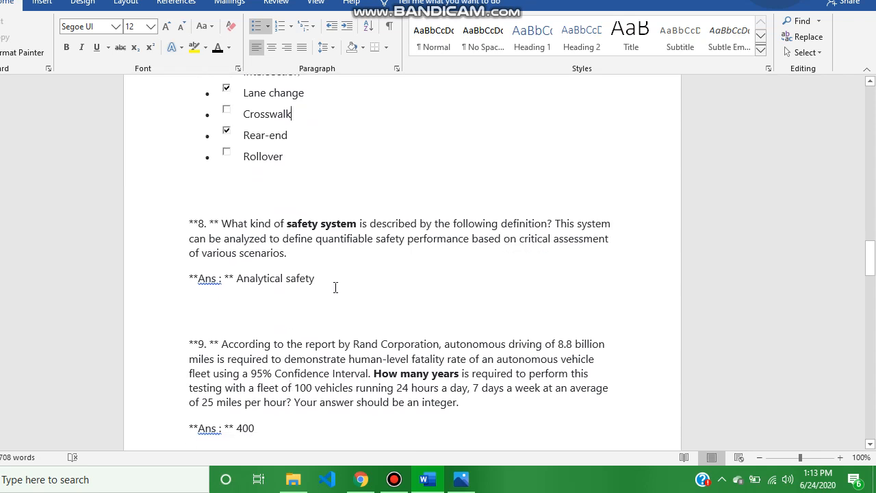
scroll("down", 3)
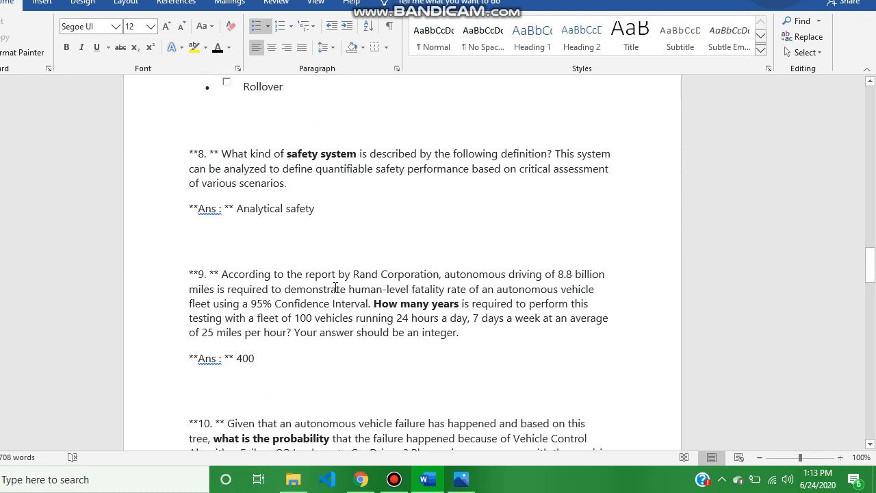
scroll("down", 3)
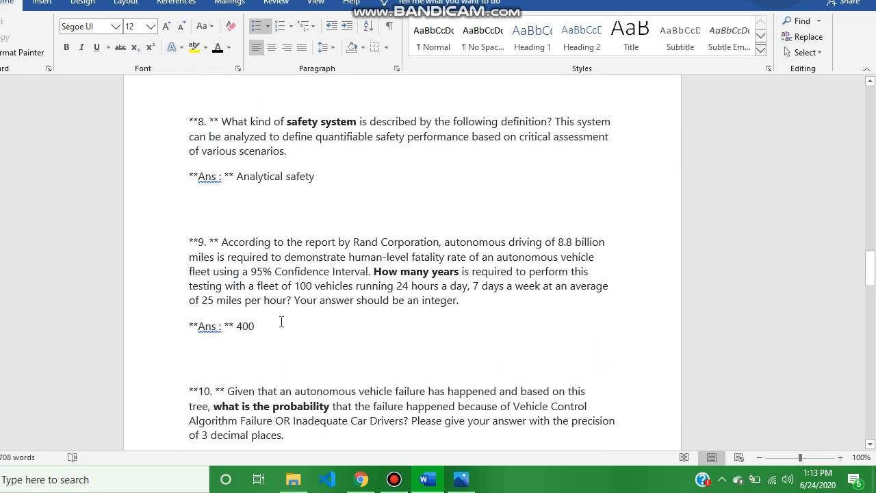
scroll("down", 3)
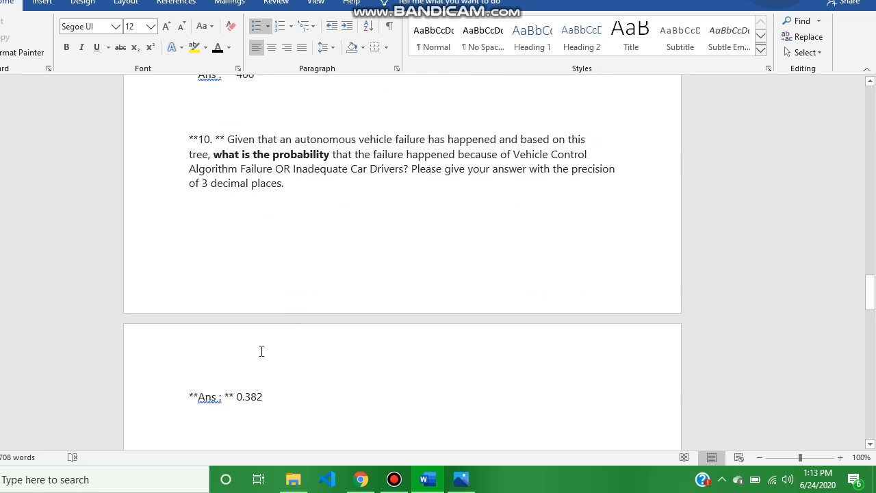
mouse_move(279, 387)
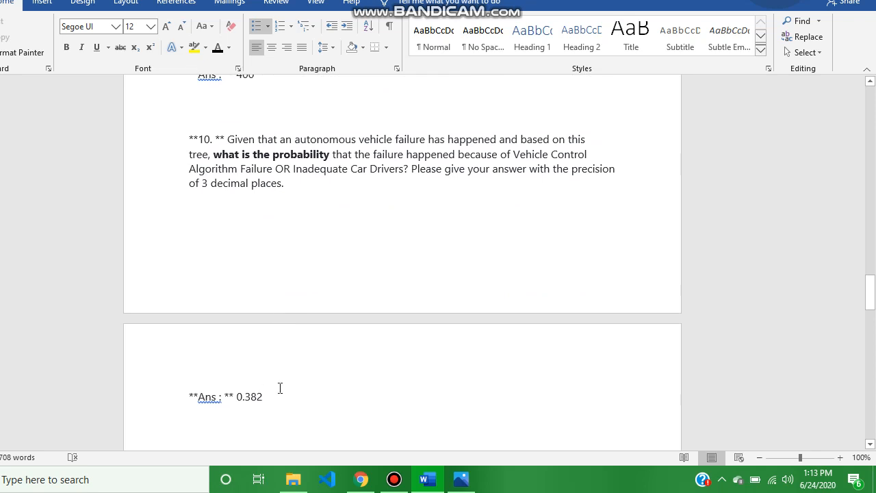
Scroll through questions 11 and 12 to question 13's FMEA answer: gravel road, risk priority 400.
scroll("down", 3)
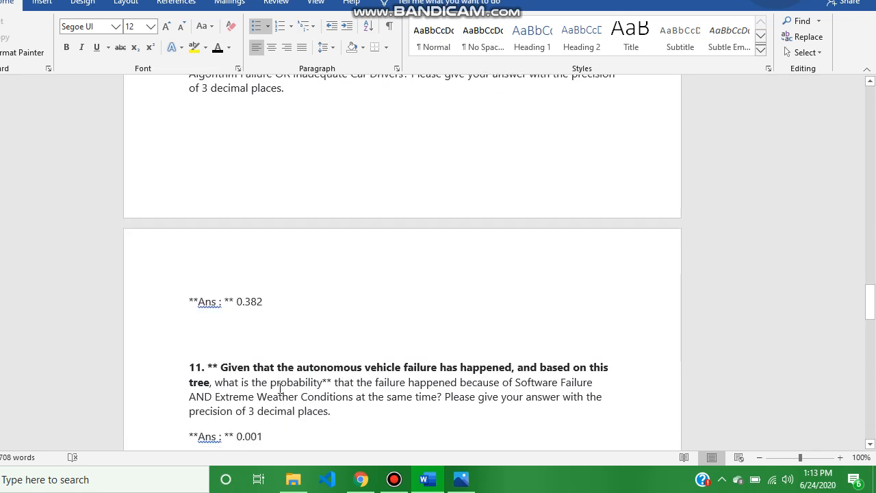
scroll("down", 3)
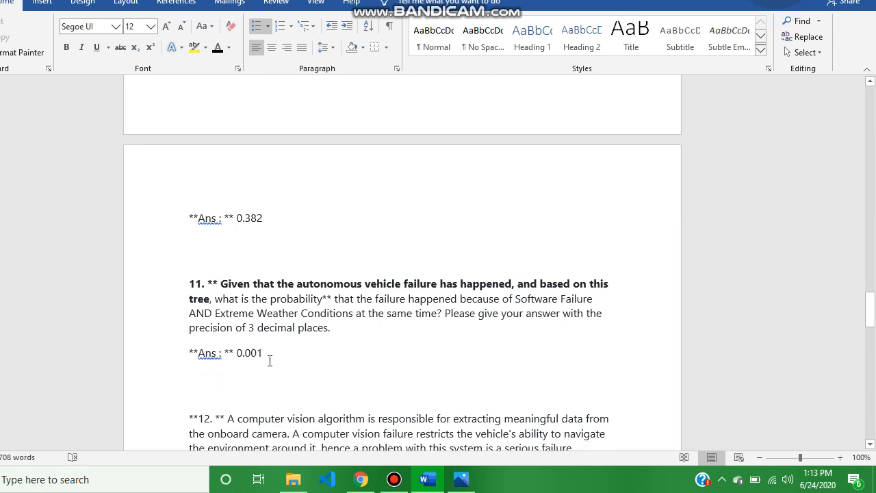
scroll("down", 3)
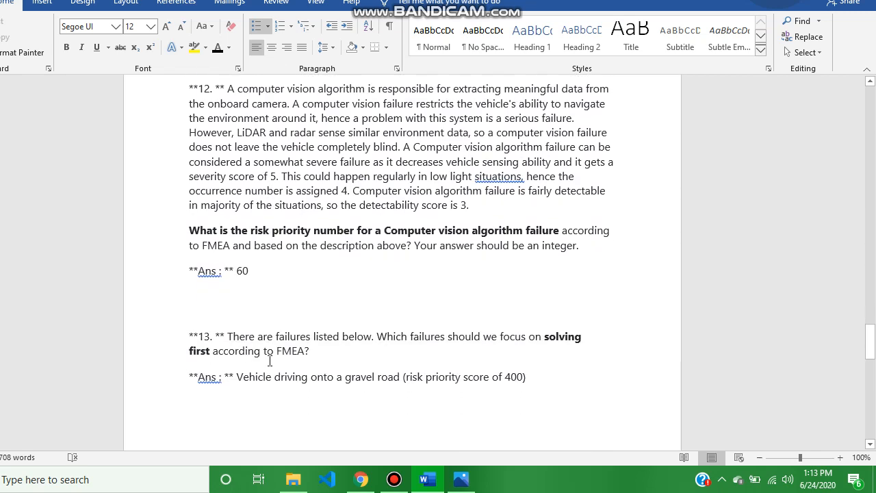
scroll("down", 3)
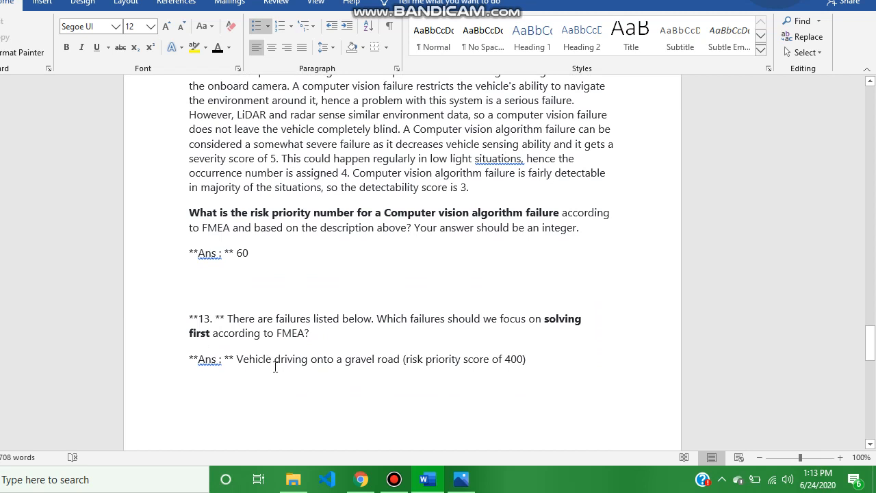
mouse_move(326, 369)
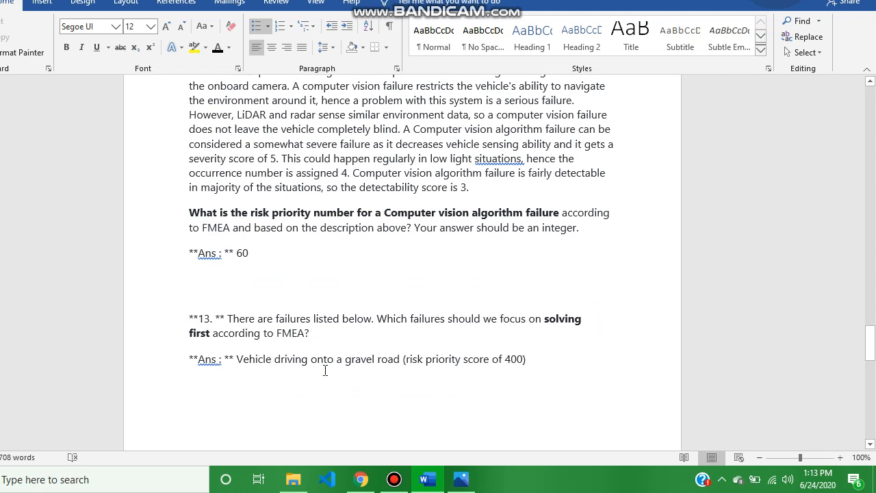
mouse_move(410, 364)
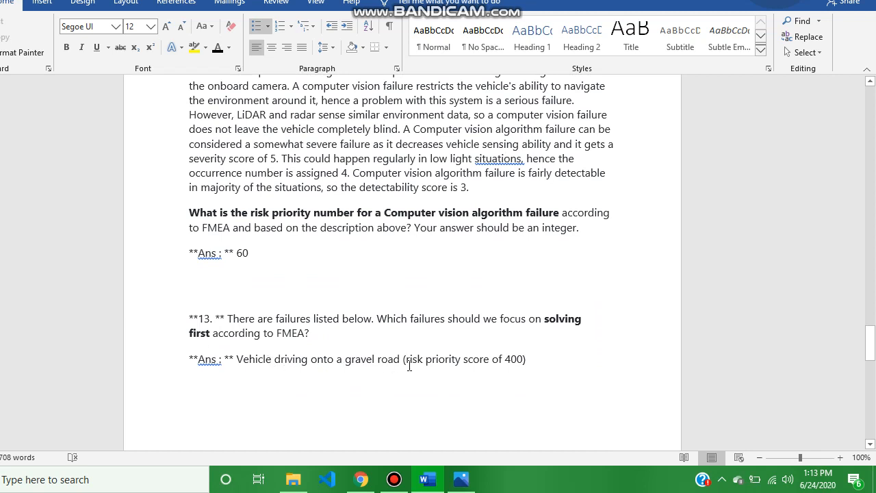
scroll("down", 3)
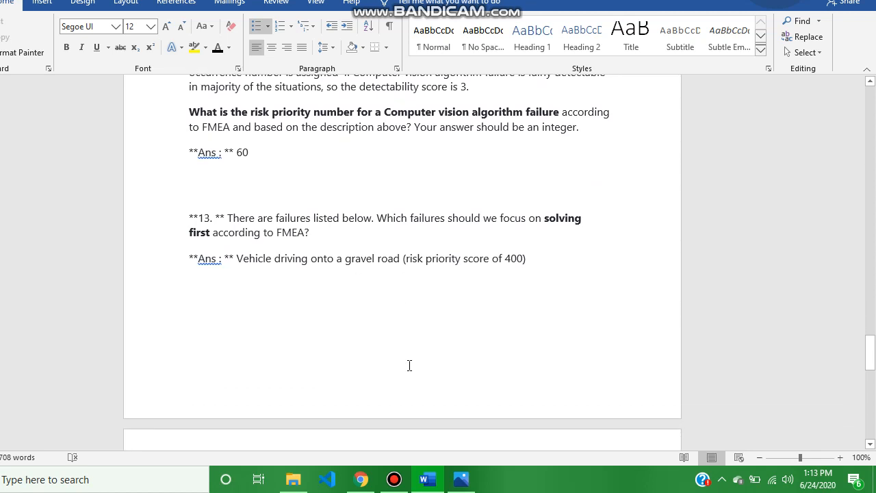
Scroll to questions 14 and 15, ending at the ISO 26262 functional safety answer.
scroll("down", 3)
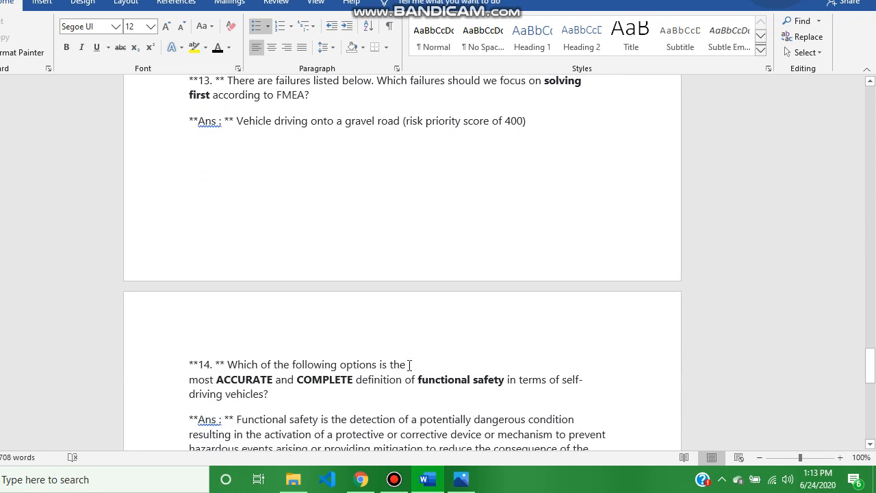
scroll("down", 3)
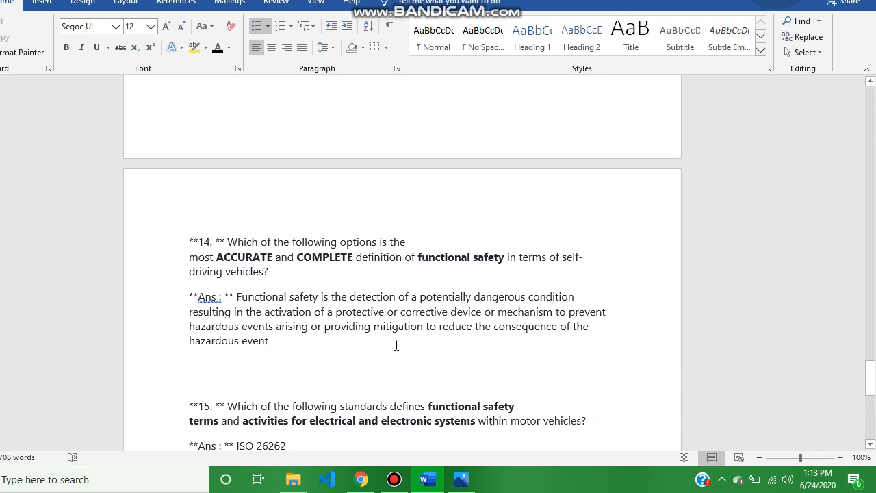
scroll("down", 3)
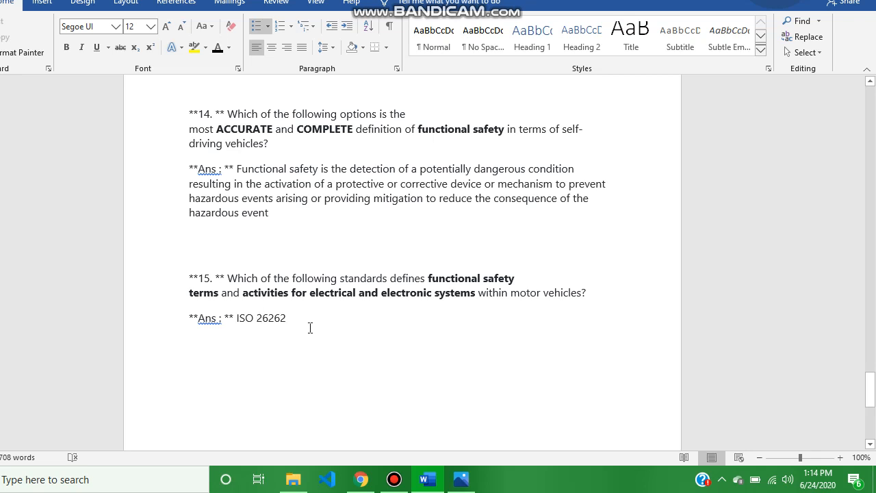
mouse_move(408, 367)
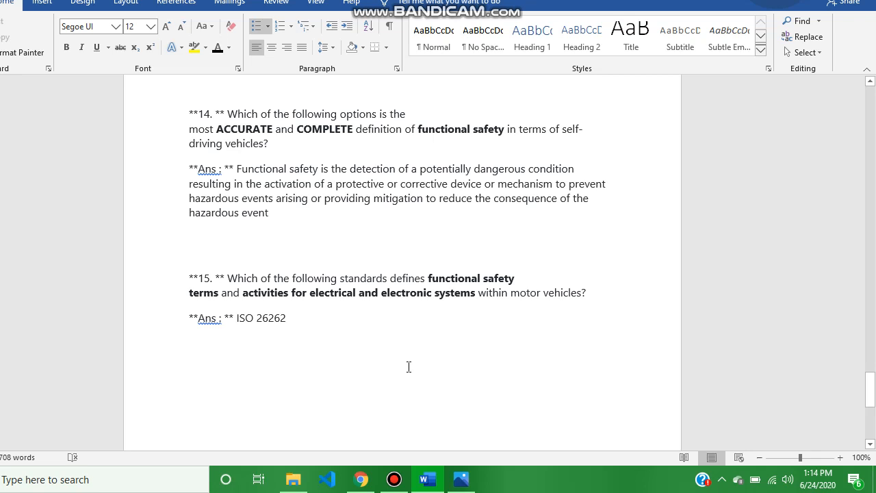